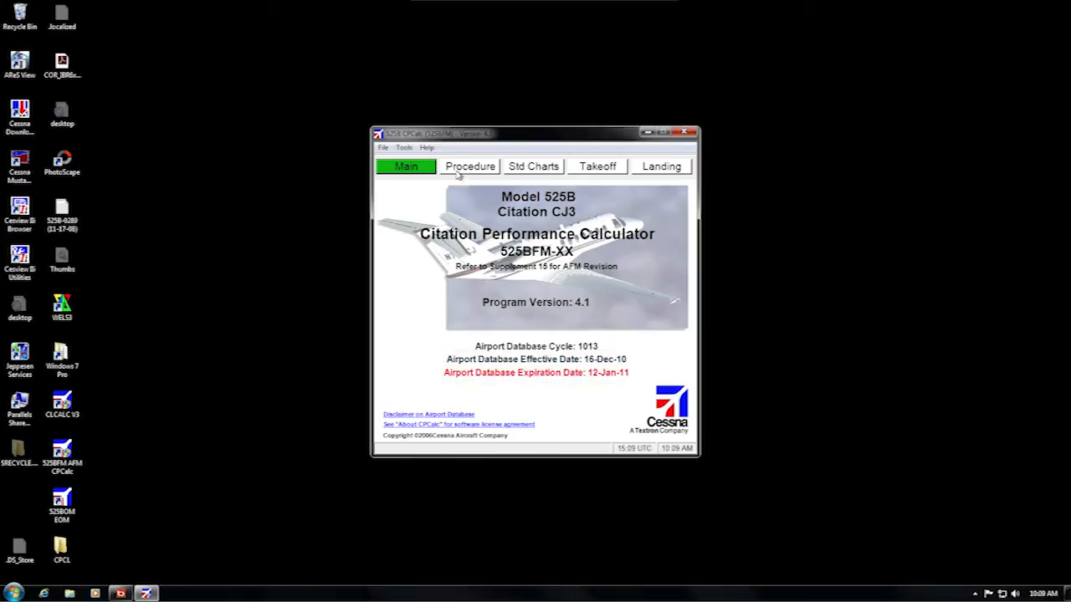
- Log on to CessnaSupport.com with the entered credentials to reach the customer support home page
left_click(427, 147)
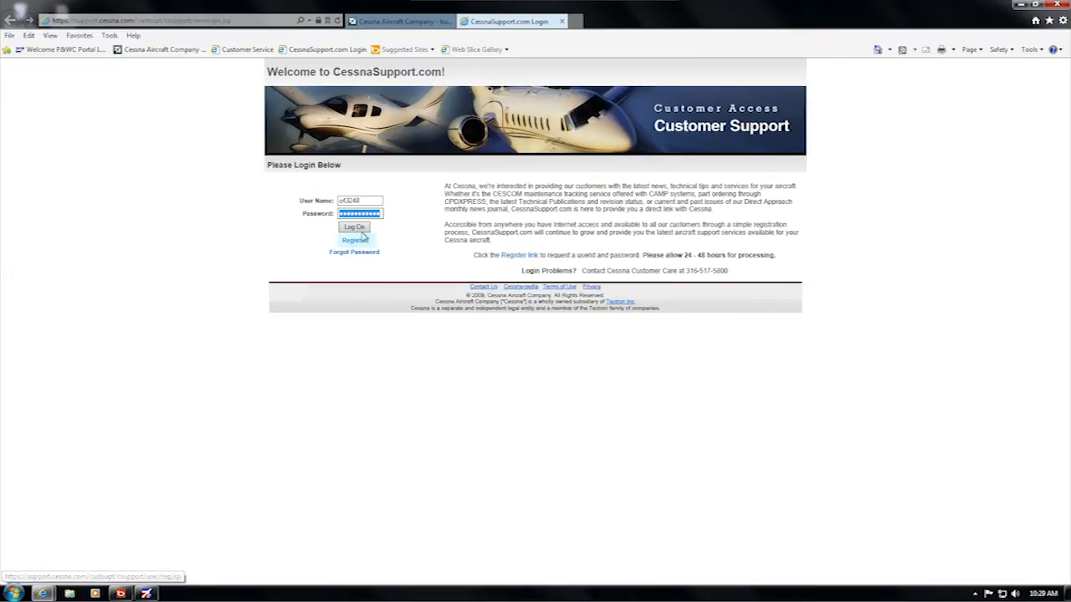
left_click(355, 227)
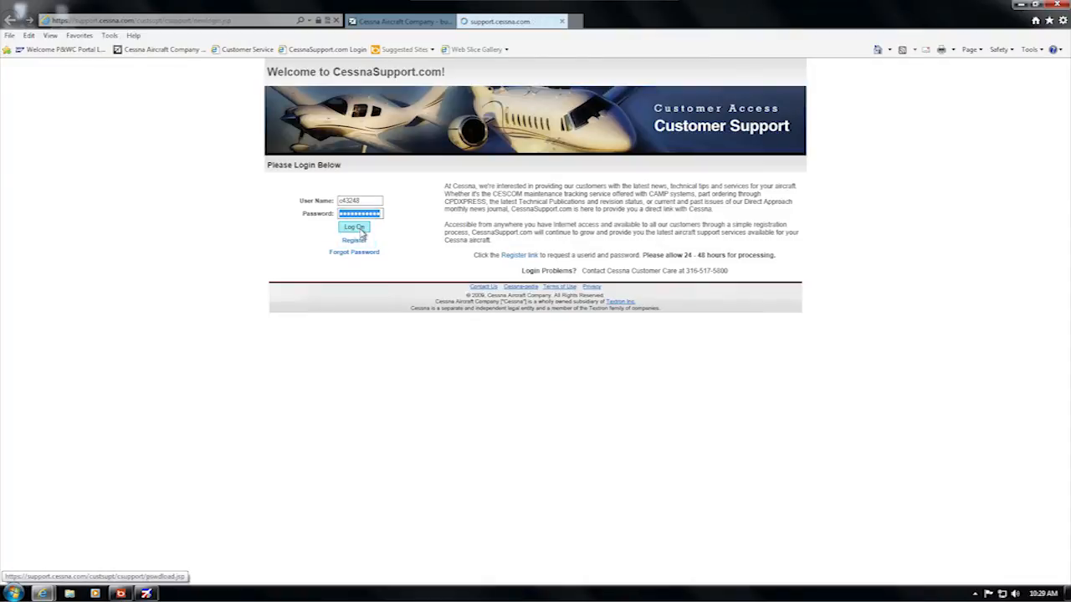
left_click(355, 227)
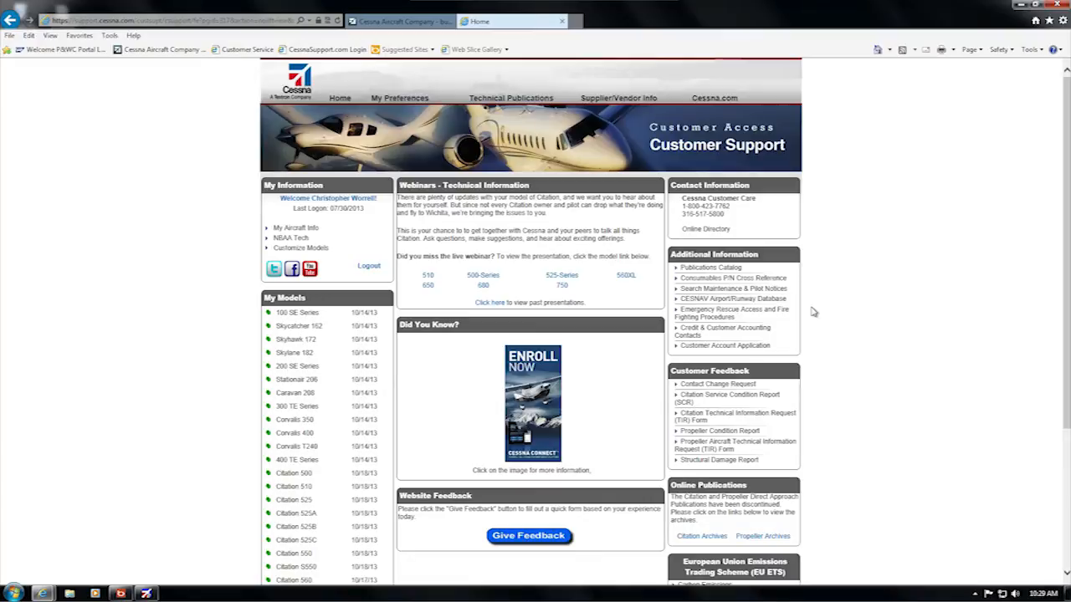
mouse_move(718, 305)
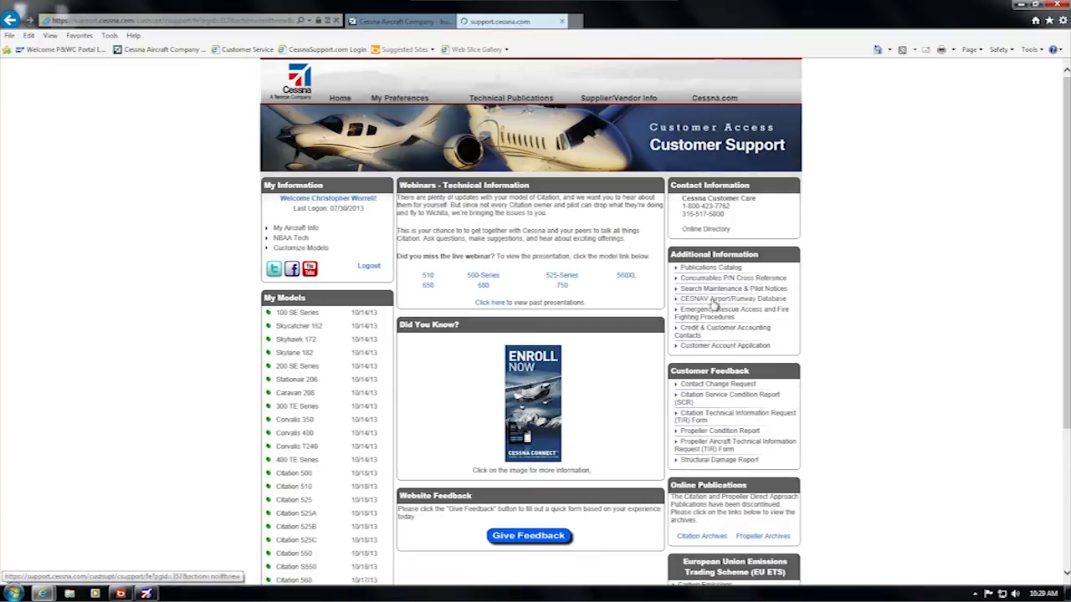
- Follow the CESNAV Airport/Runway Database link under Additional Information to the GlobalDB download page
left_click(733, 298)
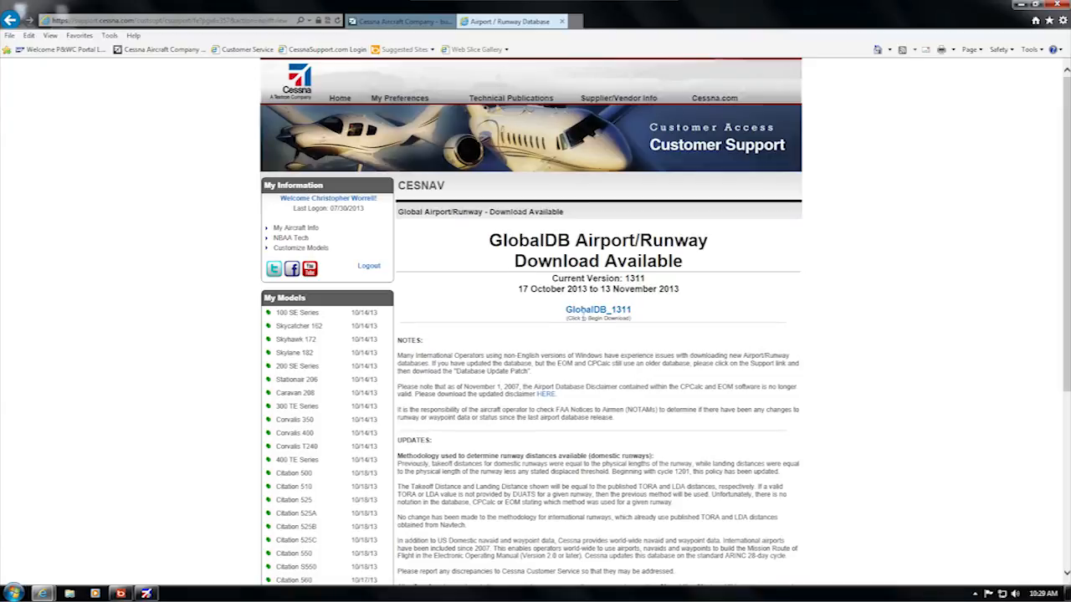
mouse_move(597, 309)
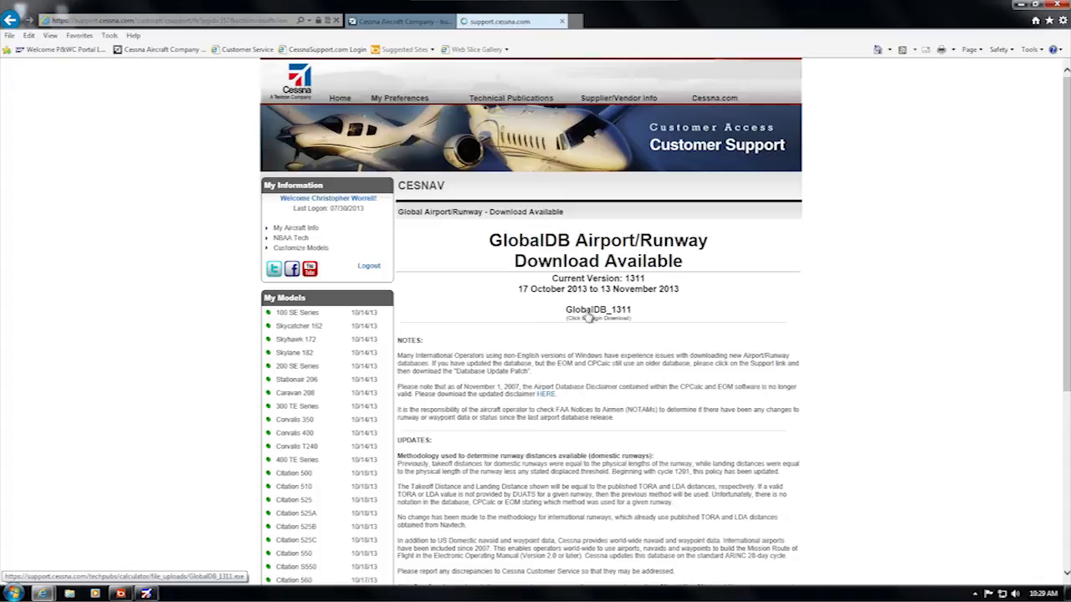
- Download GlobalDB_1311, run it from the download bar and extract the database files
left_click(597, 310)
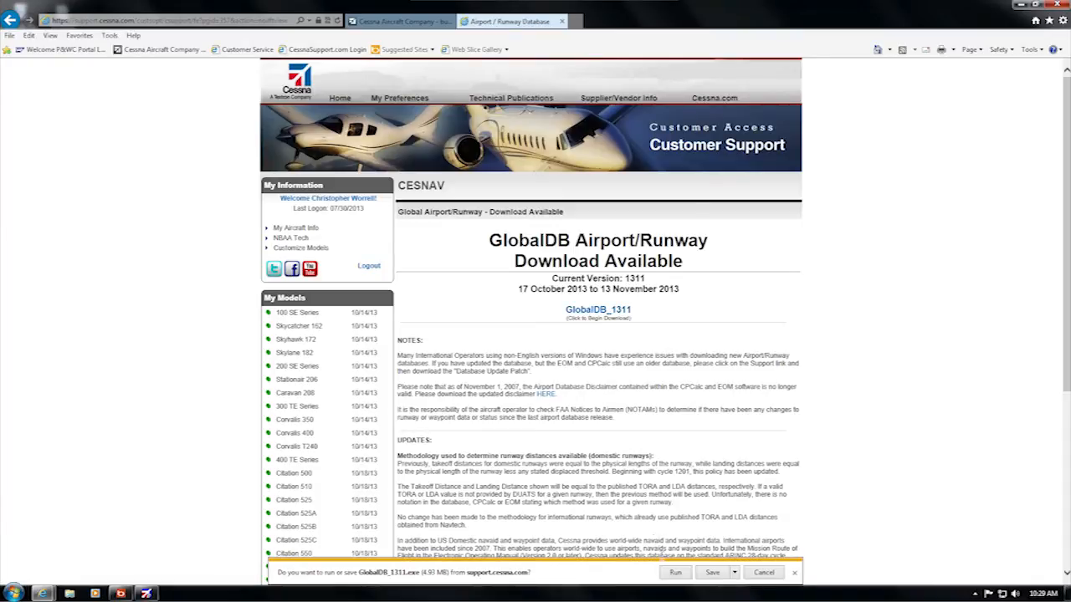
left_click(674, 572)
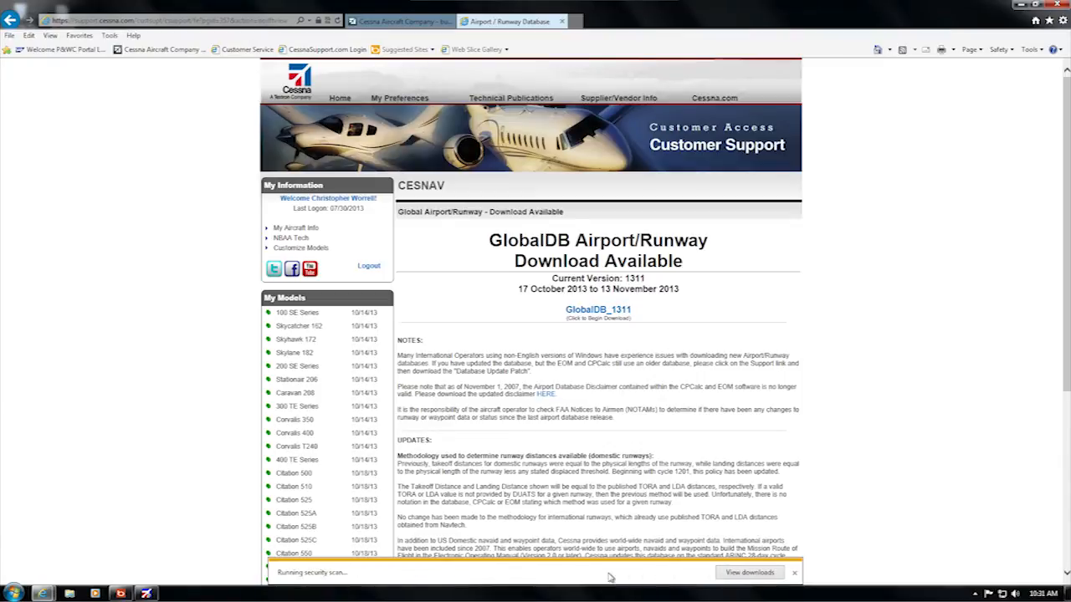
left_click(597, 309)
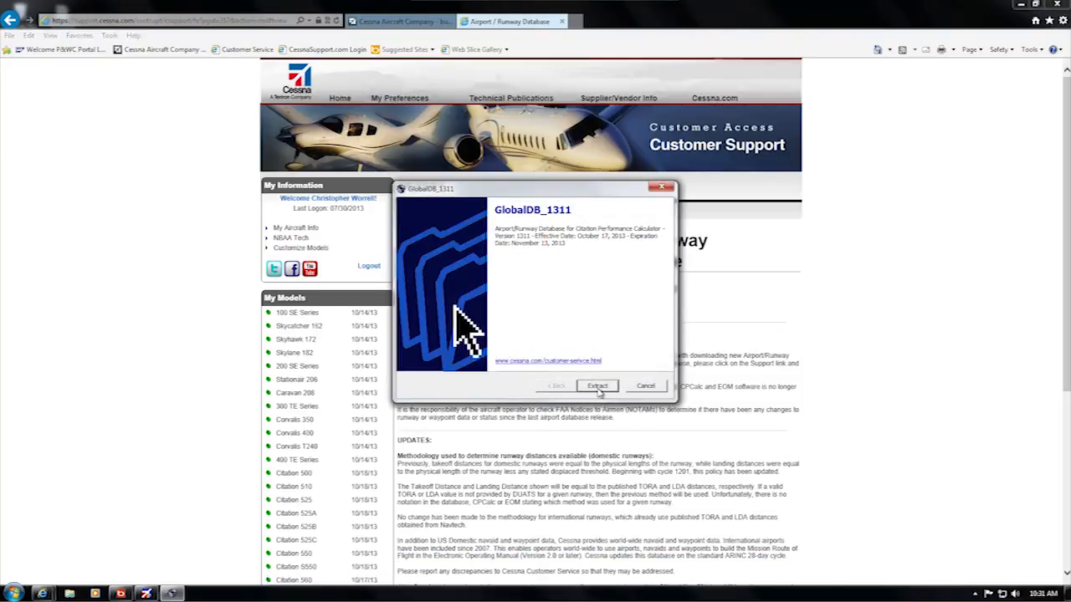
left_click(596, 385)
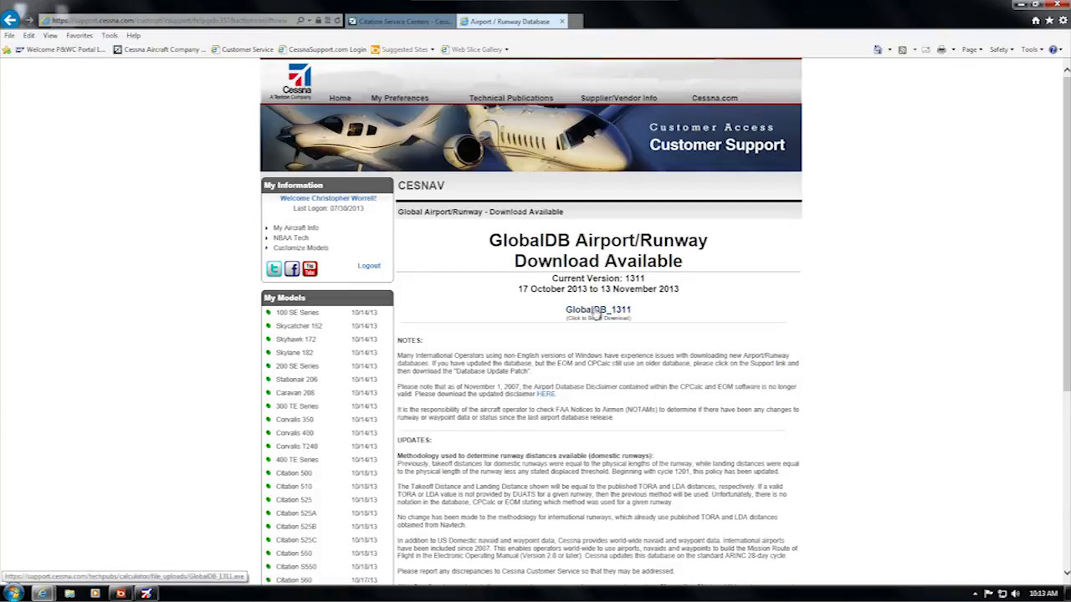
- Save the GlobalDB_1311 link target to the Desktop via Save Target As
right_click(597, 310)
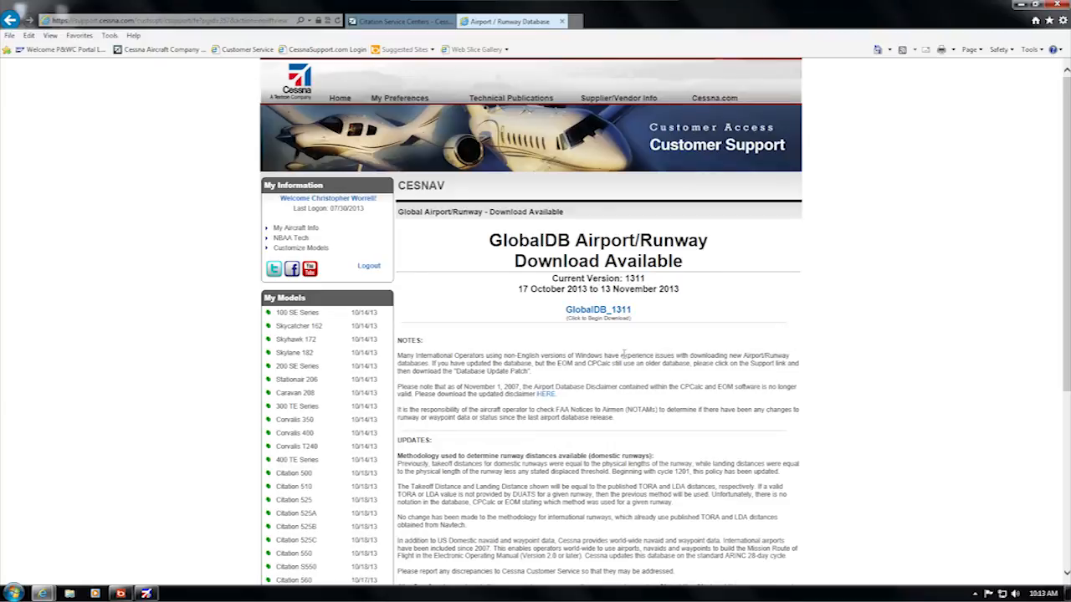
left_click(597, 308)
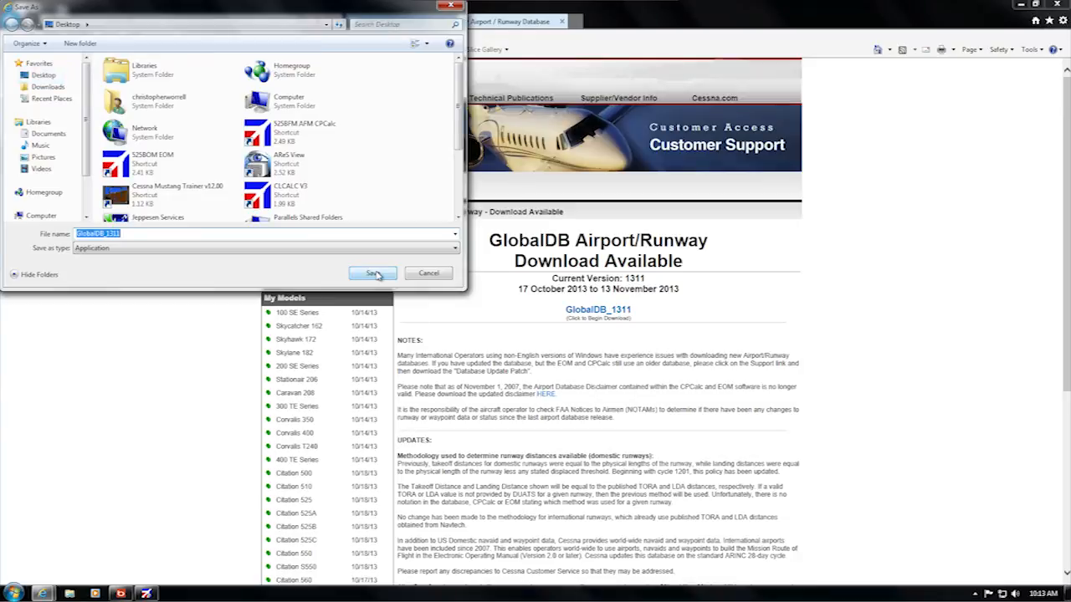
left_click(371, 274)
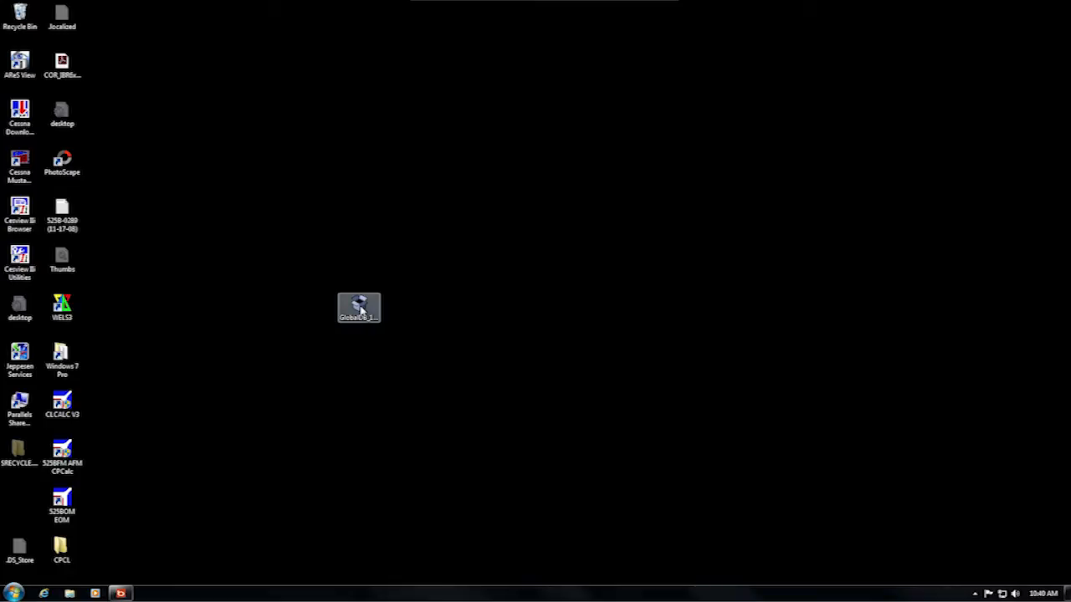
- Run the desktop GlobalDB_1311 file as administrator
right_click(358, 308)
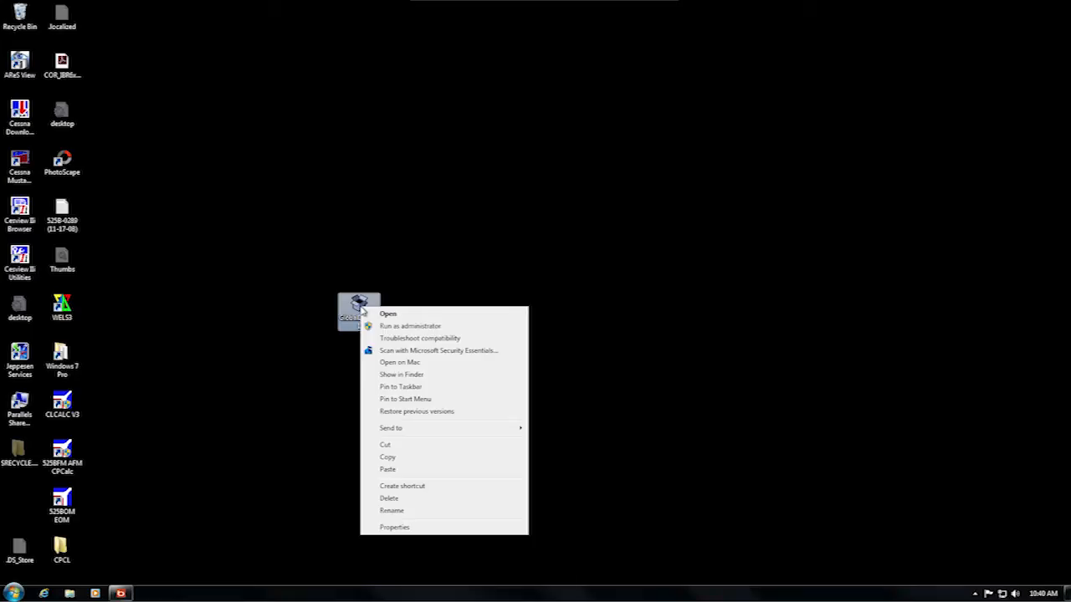
mouse_move(410, 324)
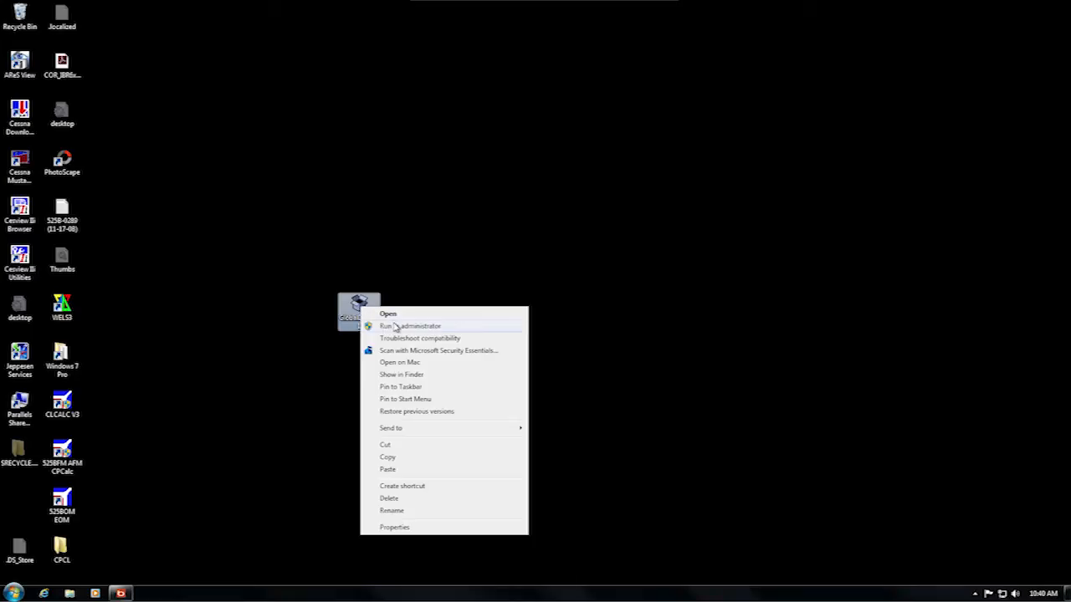
left_click(411, 325)
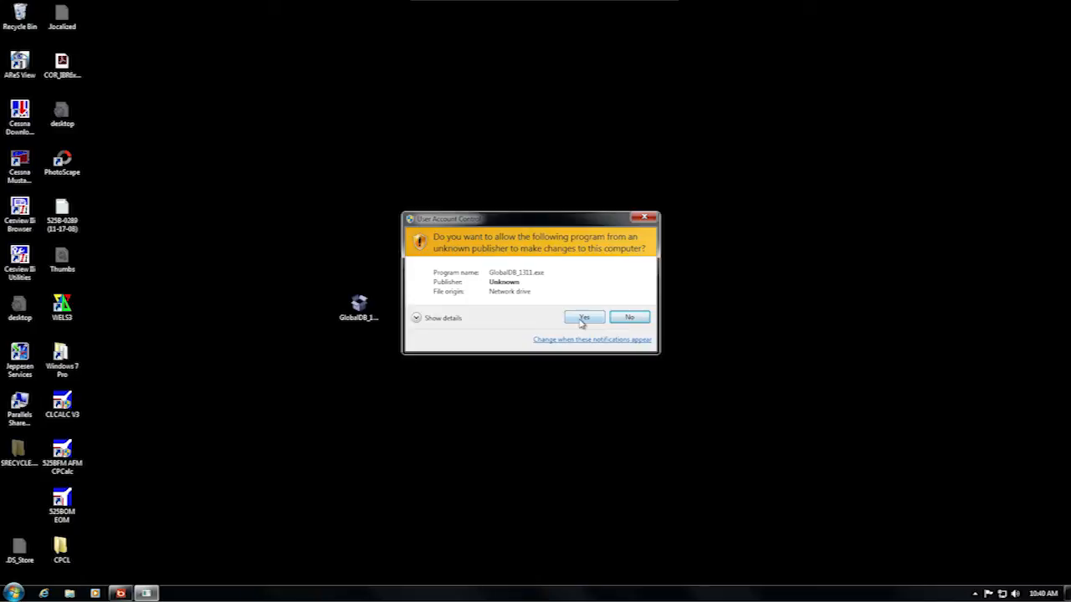
- Confirm the User Account Control prompt and extract the airport/runway database update
left_click(584, 318)
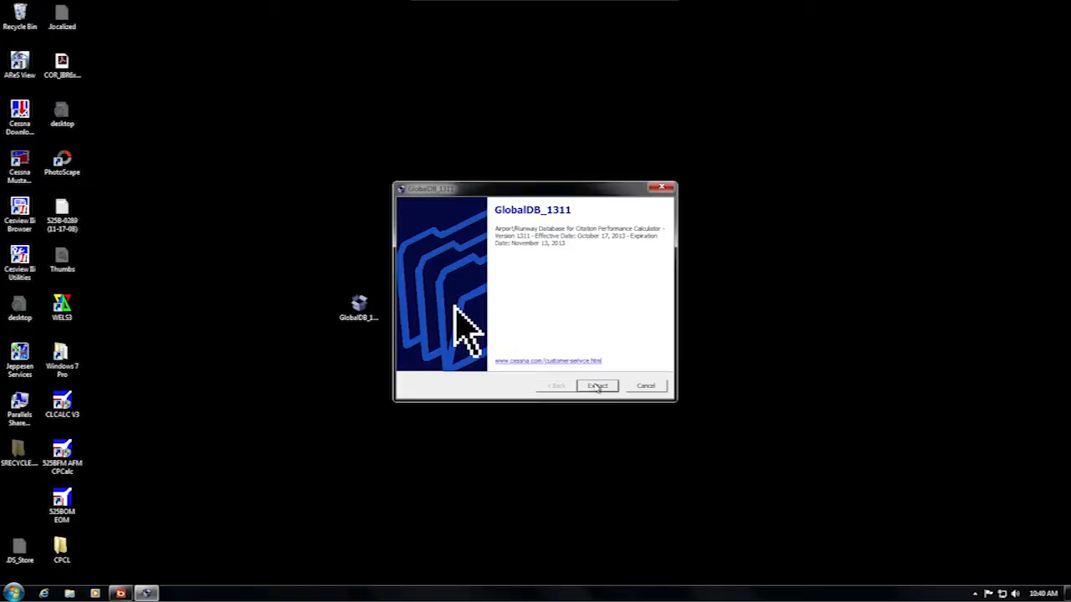
left_click(598, 385)
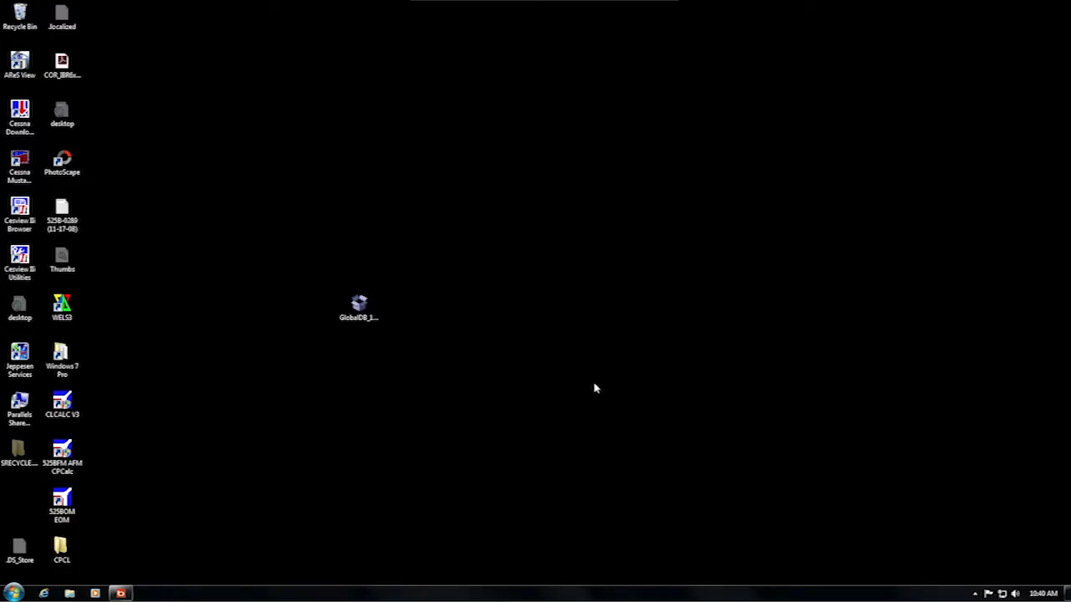
mouse_move(231, 407)
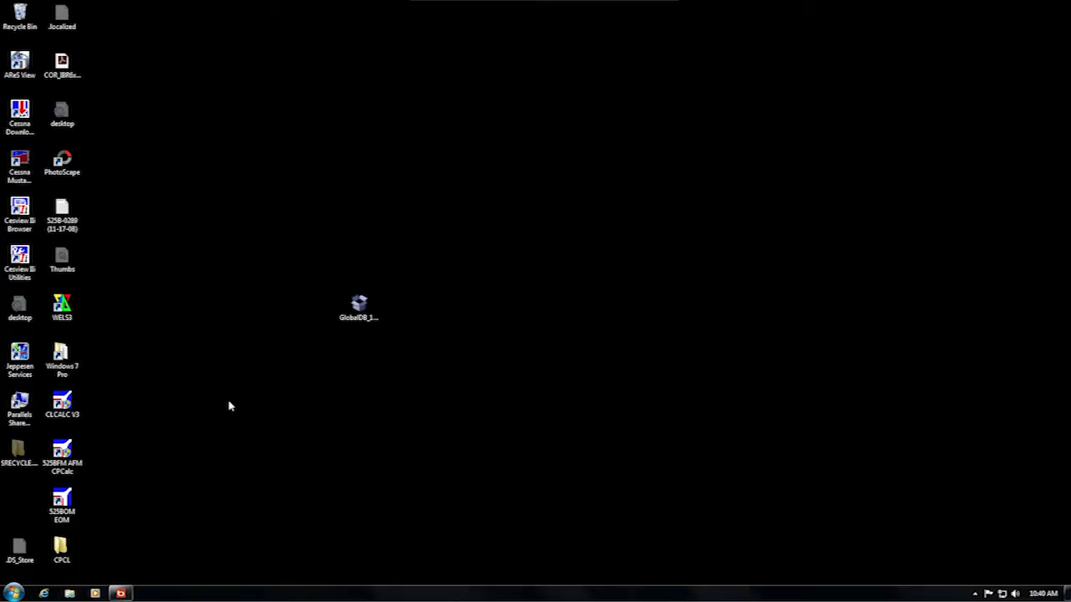